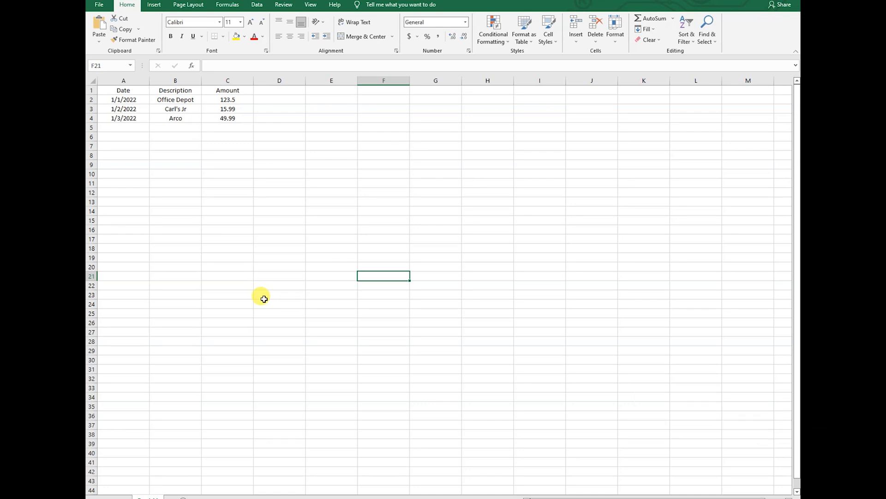
{"action": "mouse_move", "coordinate": [262, 287]}
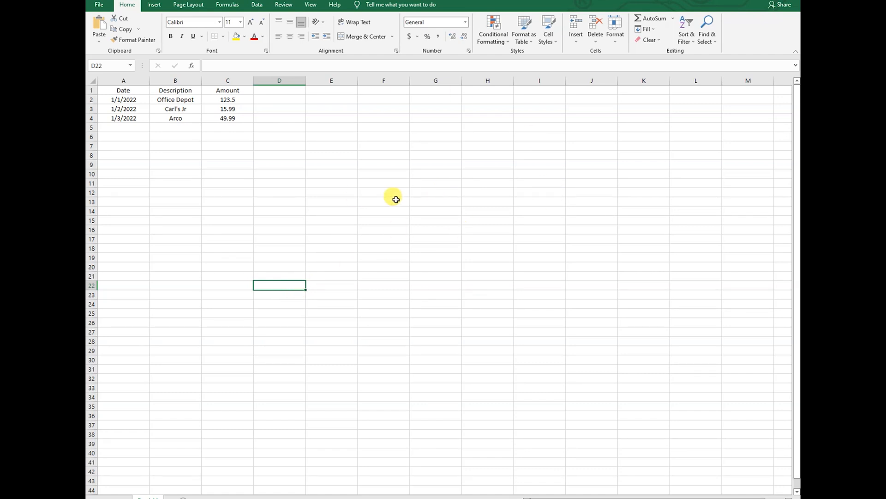
{"action": "mouse_move", "coordinate": [361, 202]}
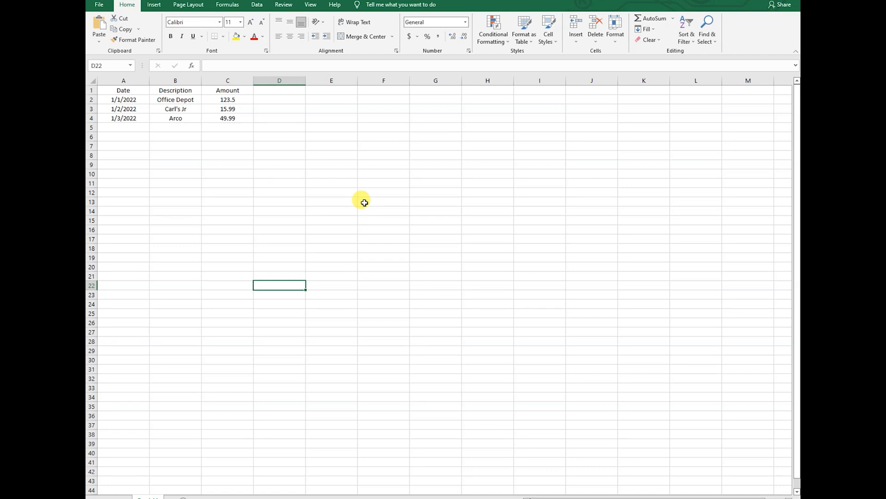
Select the Date, Description and Amount columns holding the transaction rows.
{"action": "left_click", "coordinate": [175, 80]}
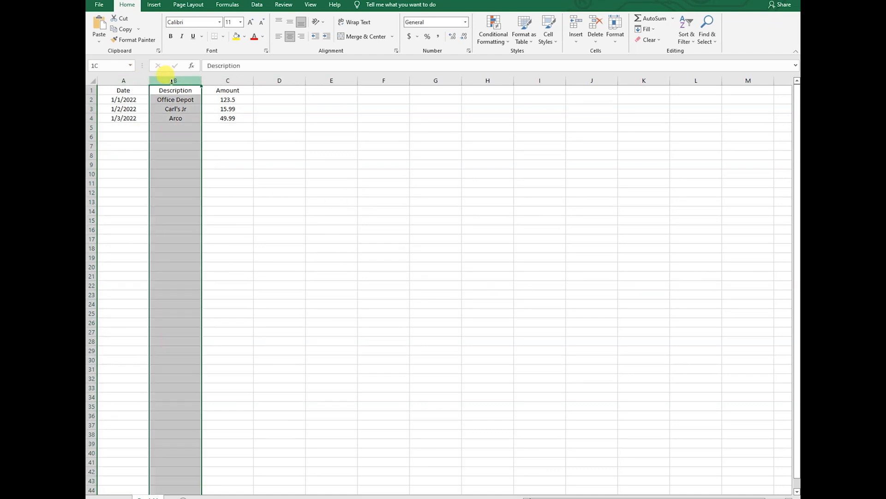
{"action": "left_click", "coordinate": [227, 81]}
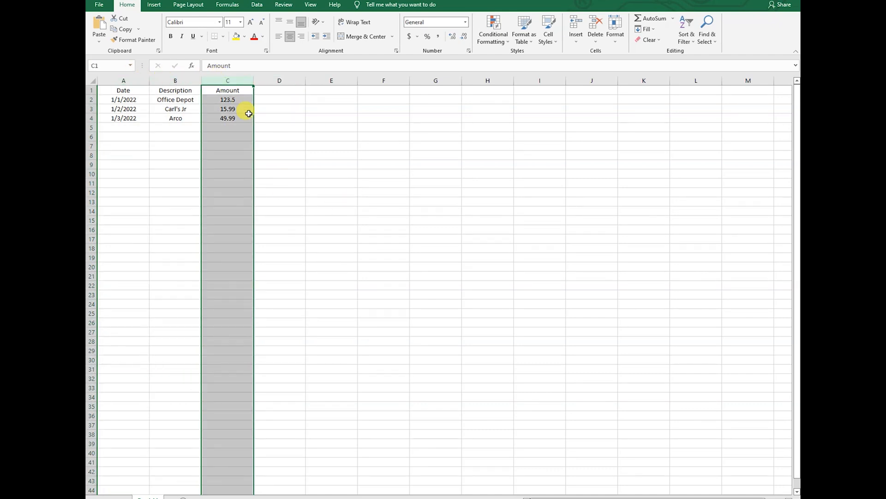
{"action": "left_click", "coordinate": [123, 91]}
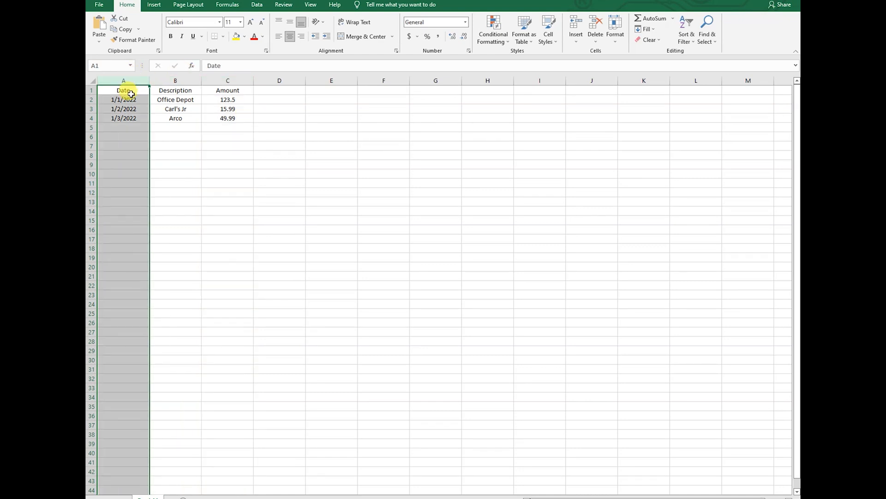
{"action": "left_click", "coordinate": [176, 90]}
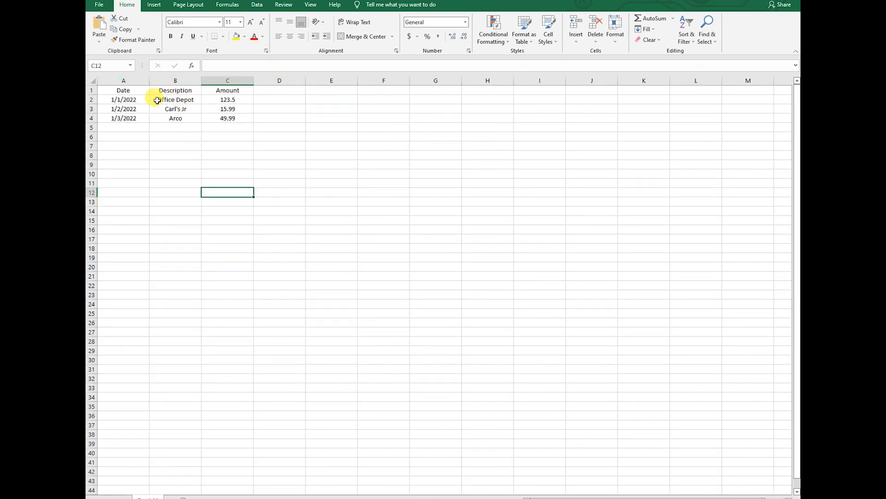
{"action": "left_click", "coordinate": [176, 155]}
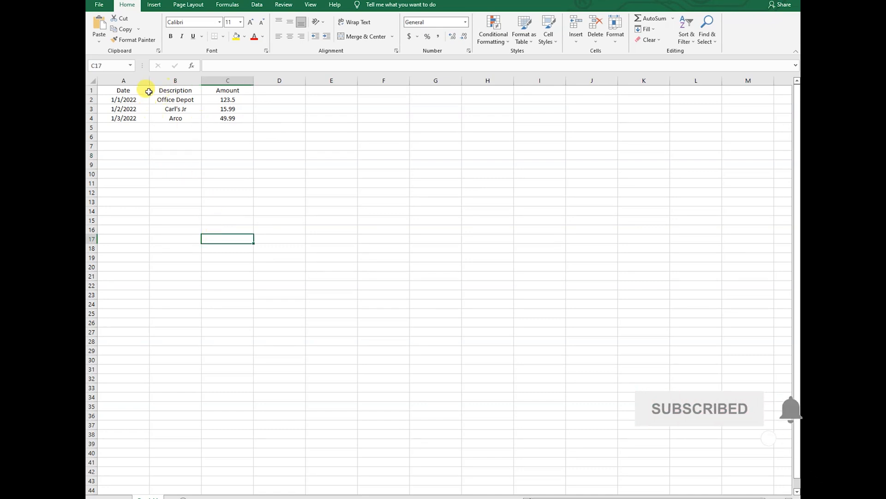
{"action": "left_click", "coordinate": [227, 80]}
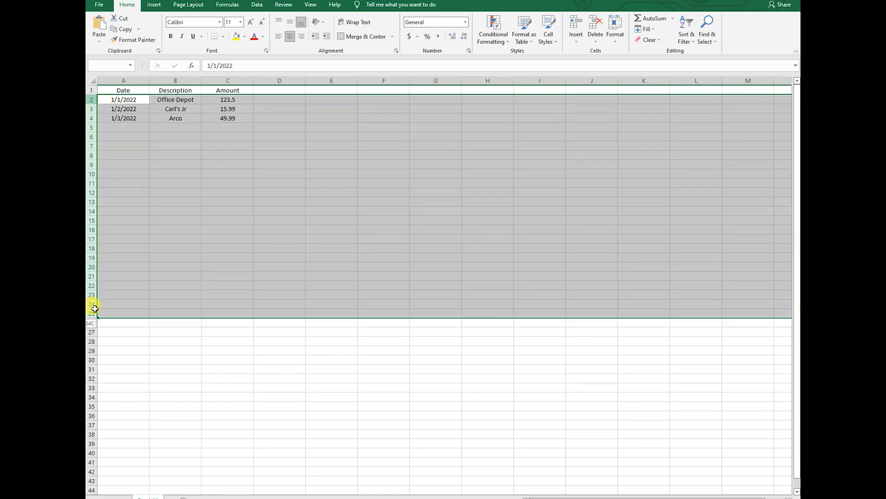
Save the workbook as Book11 in CSV (Comma delimited) format.
{"action": "left_click", "coordinate": [99, 5]}
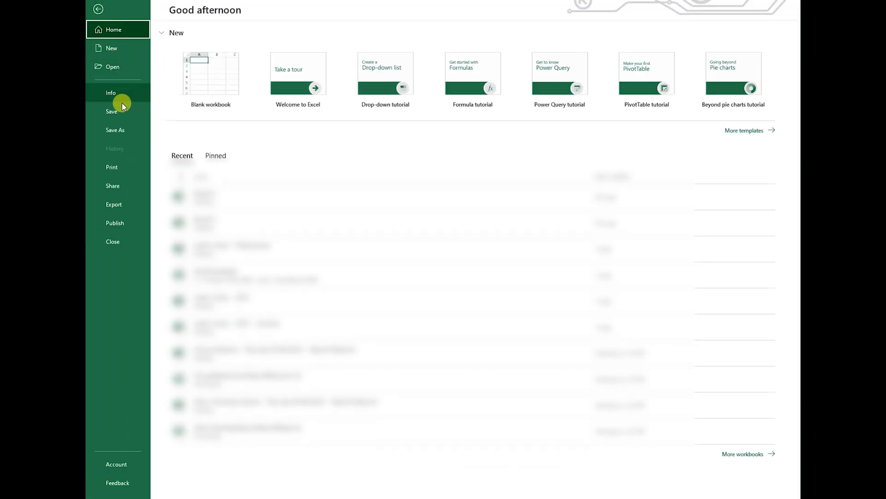
{"action": "left_click", "coordinate": [114, 130]}
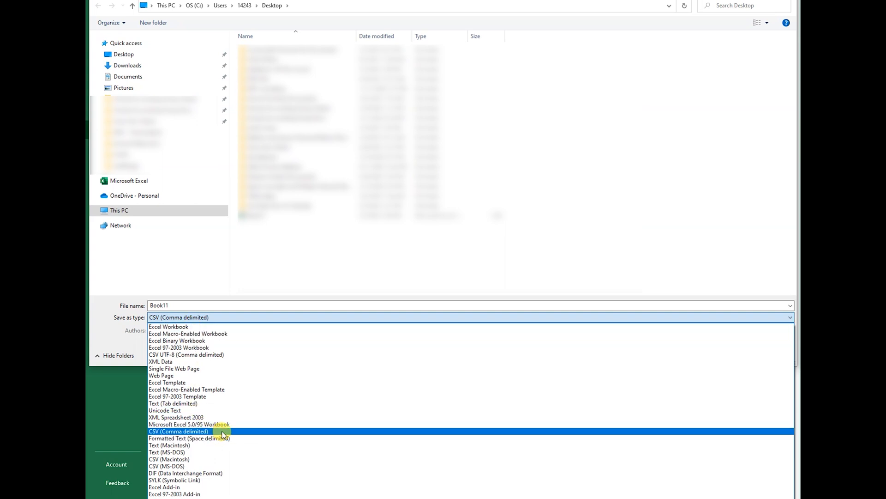
{"action": "left_click", "coordinate": [178, 431]}
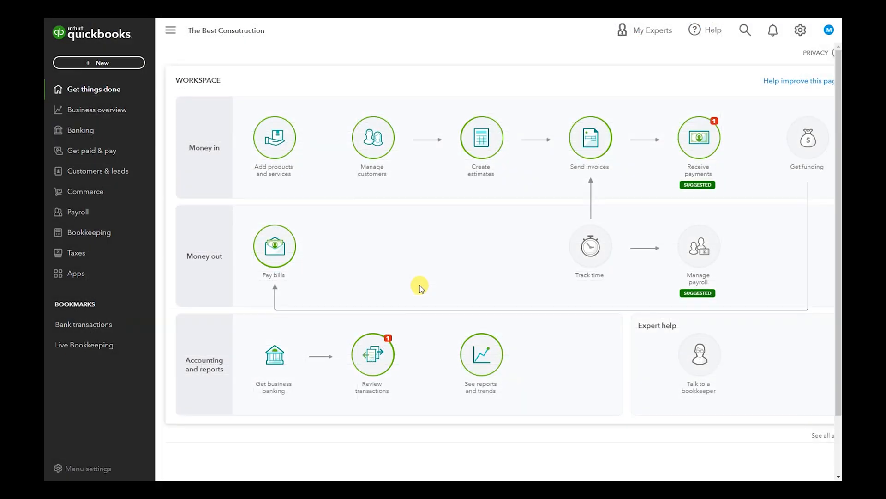
{"action": "mouse_move", "coordinate": [273, 136]}
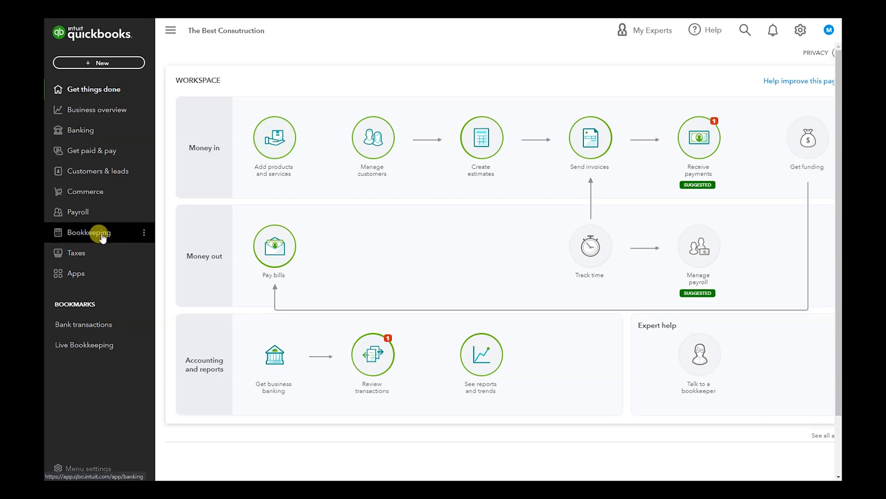
Go to Bookkeeping bank transactions and choose Upload from file under Link account.
{"action": "left_click", "coordinate": [89, 233]}
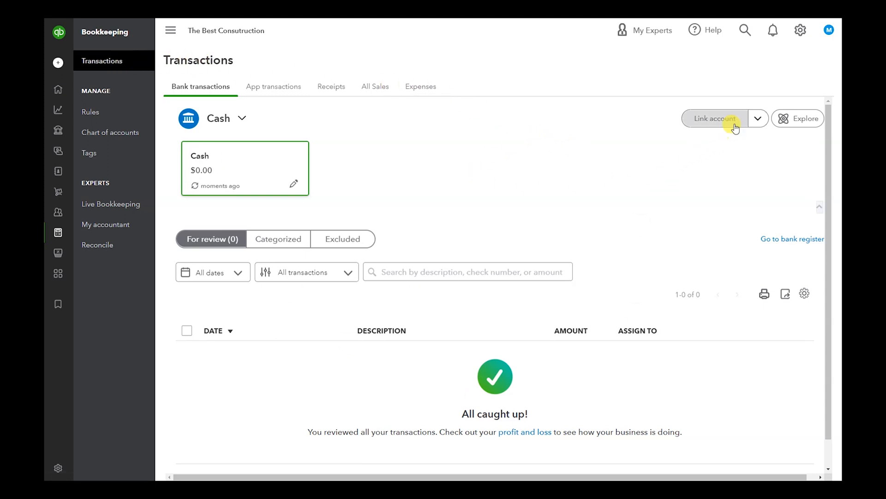
{"action": "left_click", "coordinate": [758, 119]}
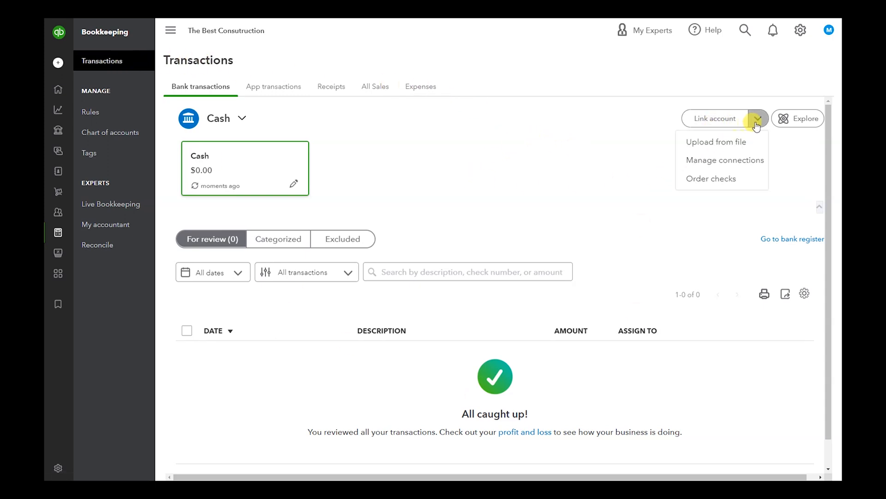
{"action": "left_click", "coordinate": [719, 141]}
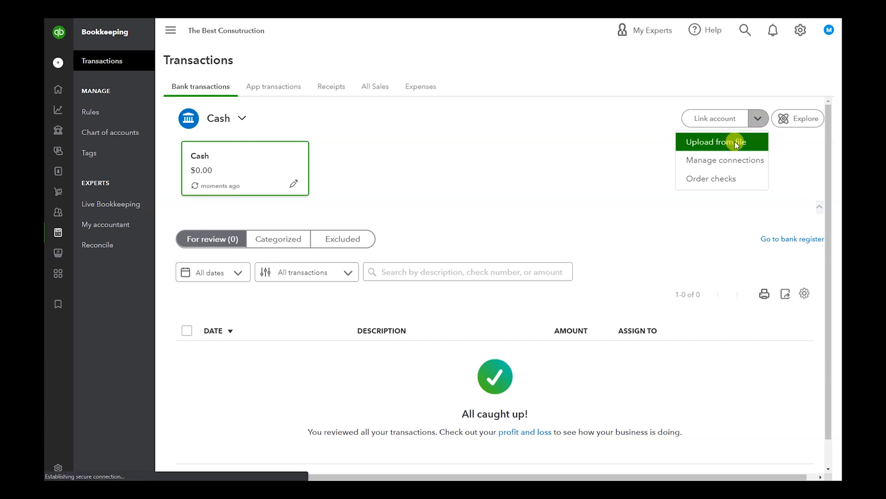
{"action": "left_click", "coordinate": [718, 142]}
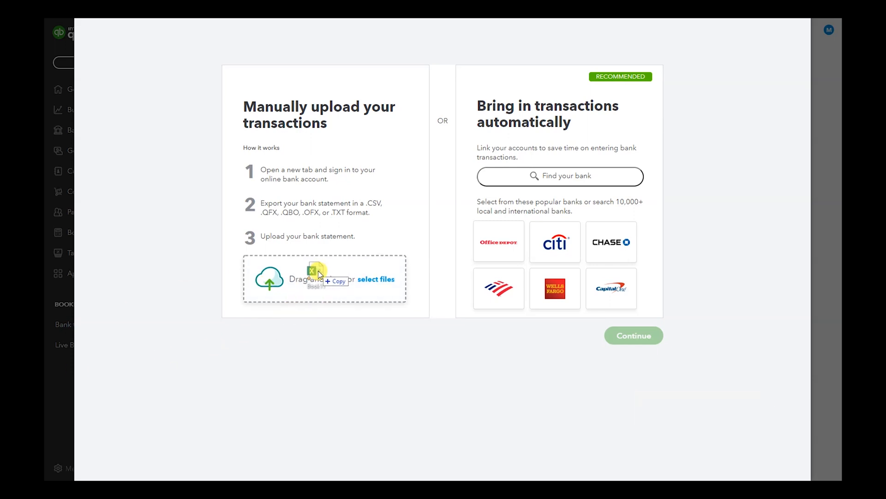
Drop Book11.csv into the upload area, continue, and bring up the QuickBooks account list.
{"action": "left_click_drag", "start_coordinate": [316, 274], "coordinate": [317, 277]}
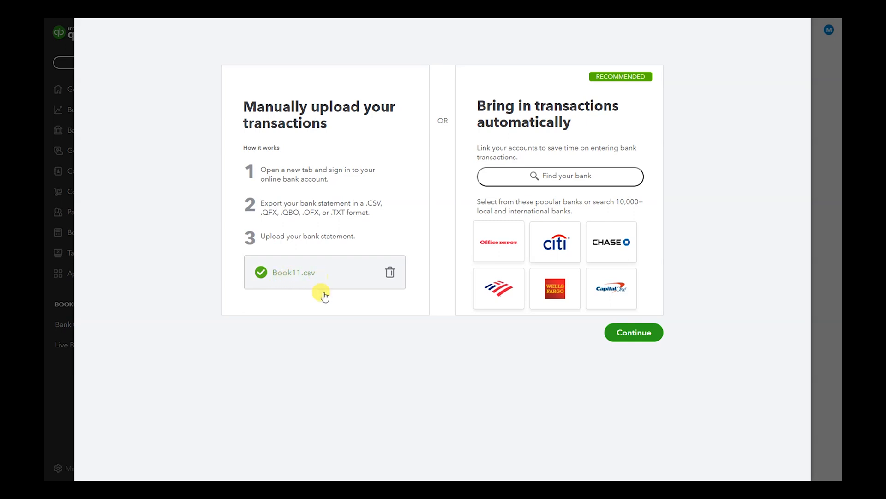
{"action": "left_click", "coordinate": [633, 331]}
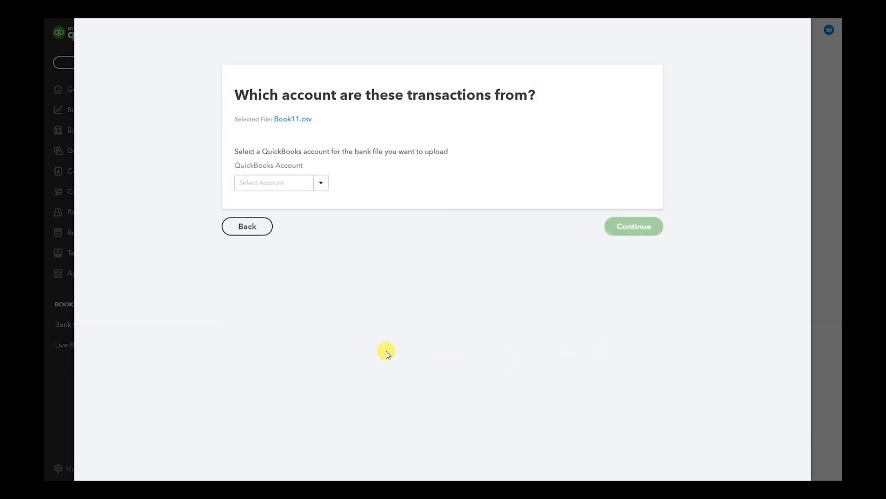
{"action": "left_click", "coordinate": [320, 183]}
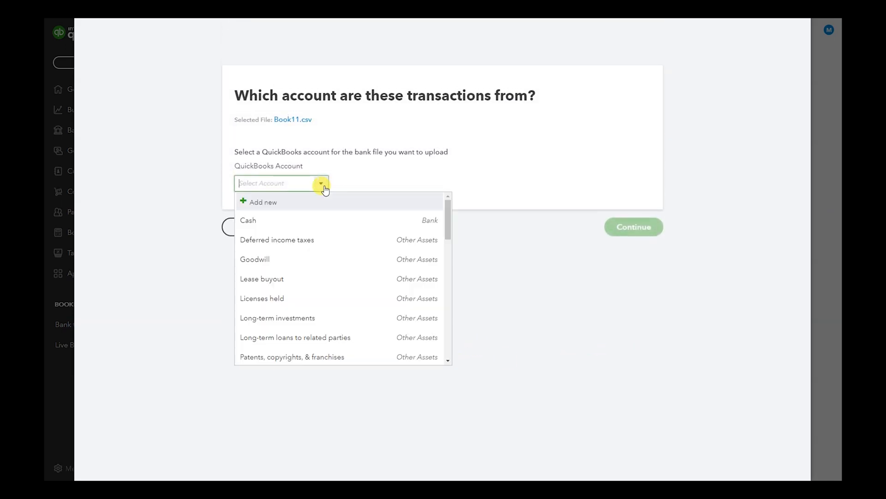
{"action": "mouse_move", "coordinate": [332, 220]}
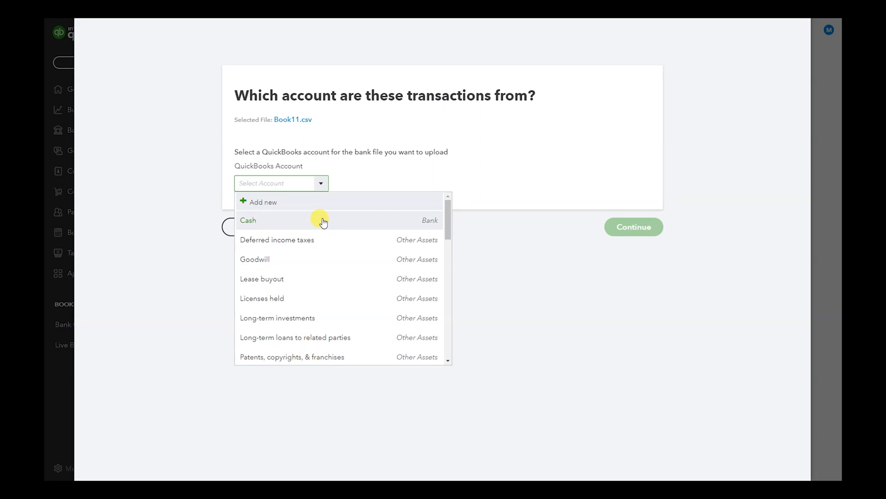
{"action": "mouse_move", "coordinate": [326, 210]}
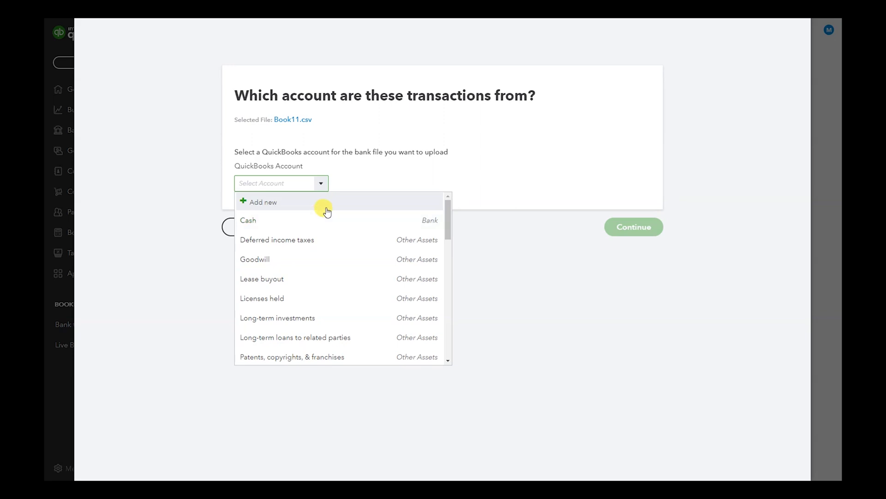
Create a new Checking bank account named Chase and save it.
{"action": "left_click", "coordinate": [262, 203]}
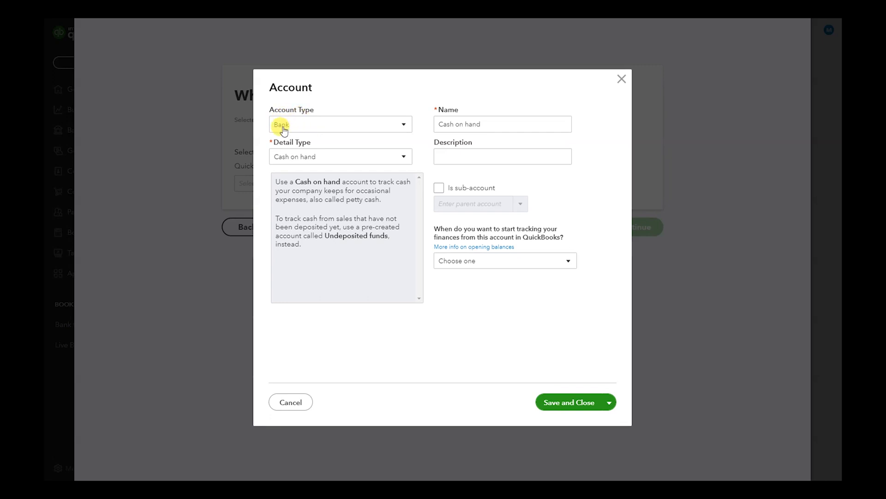
{"action": "left_click", "coordinate": [340, 156]}
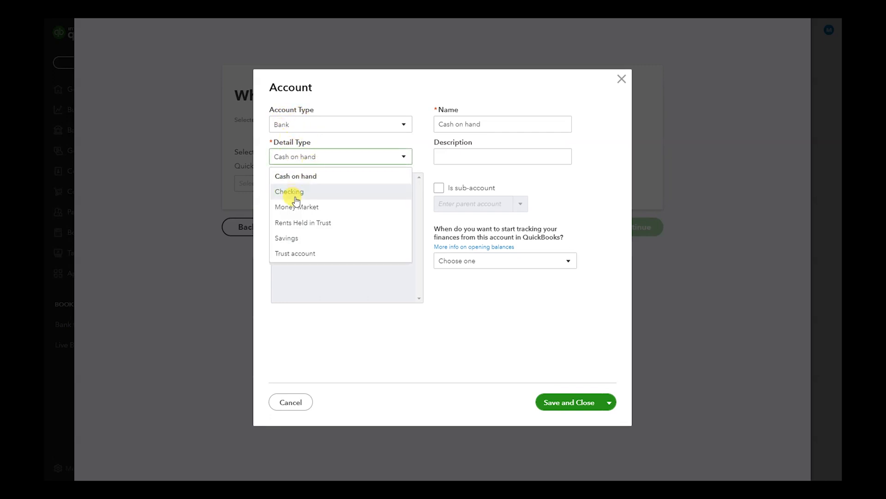
{"action": "left_click", "coordinate": [289, 191]}
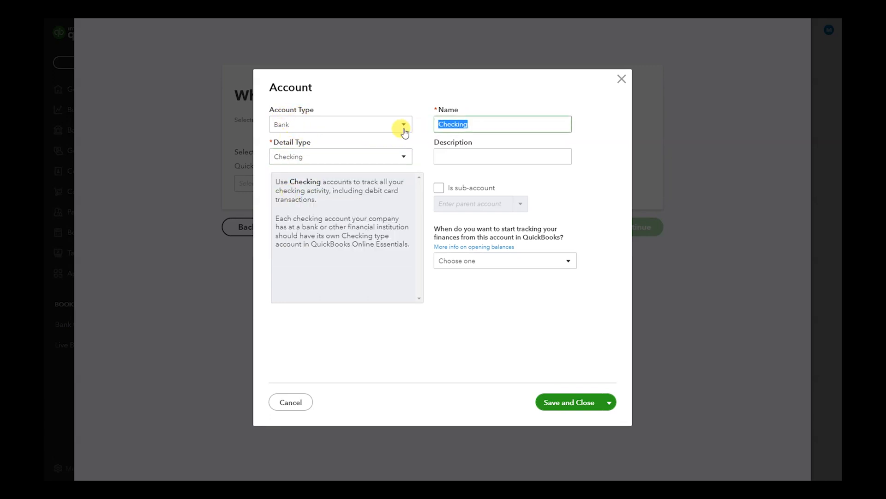
{"action": "type", "text": "Chase"}
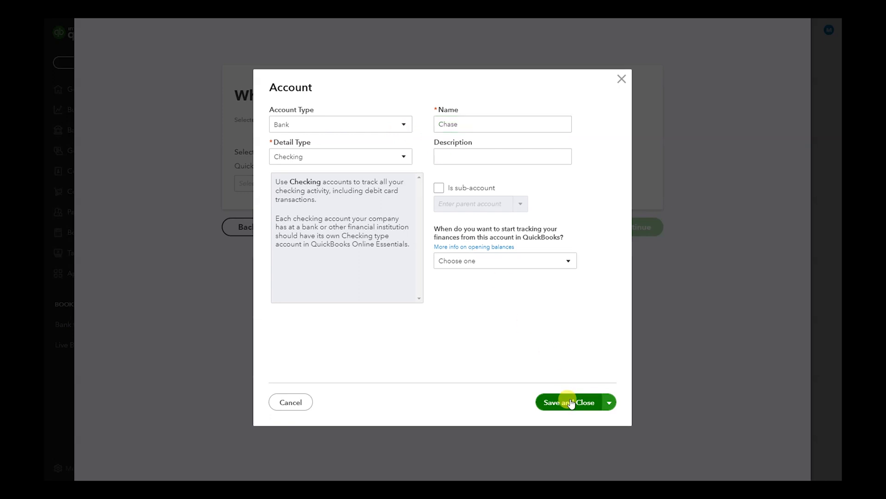
{"action": "left_click", "coordinate": [568, 402]}
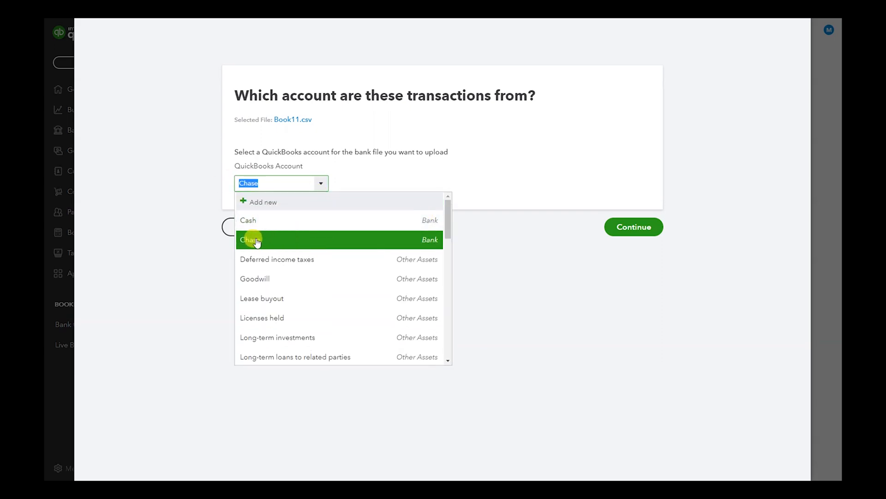
Choose Chase as the account for the file's transactions and continue.
{"action": "left_click", "coordinate": [249, 239]}
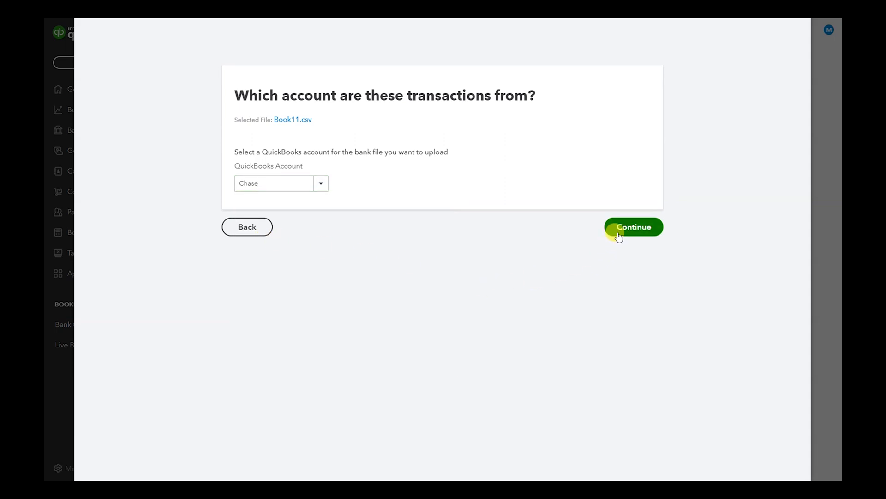
{"action": "left_click", "coordinate": [633, 227]}
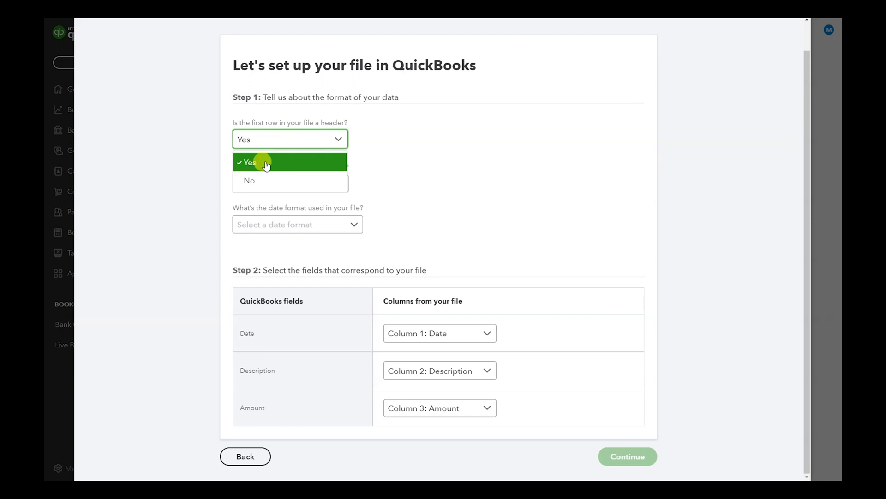
Mark the first row as a header, set dates to MM/dd/yyyy, and continue to transaction selection.
{"action": "left_click", "coordinate": [248, 163]}
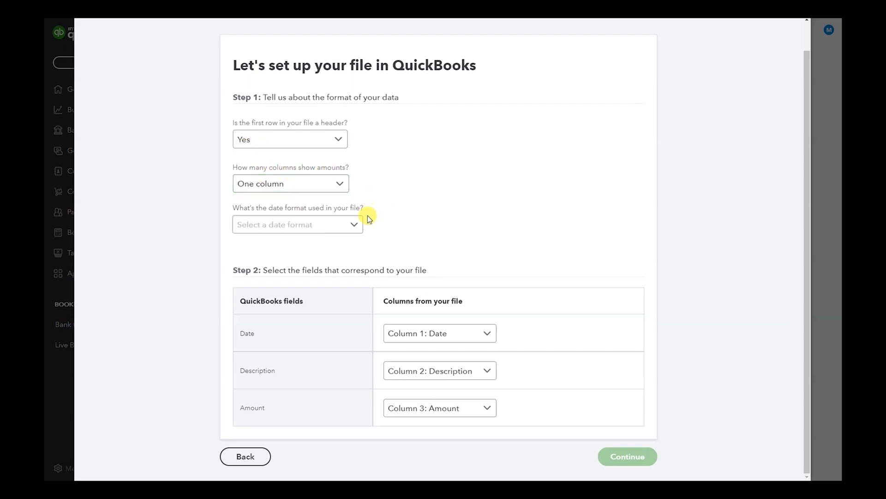
{"action": "left_click", "coordinate": [296, 224]}
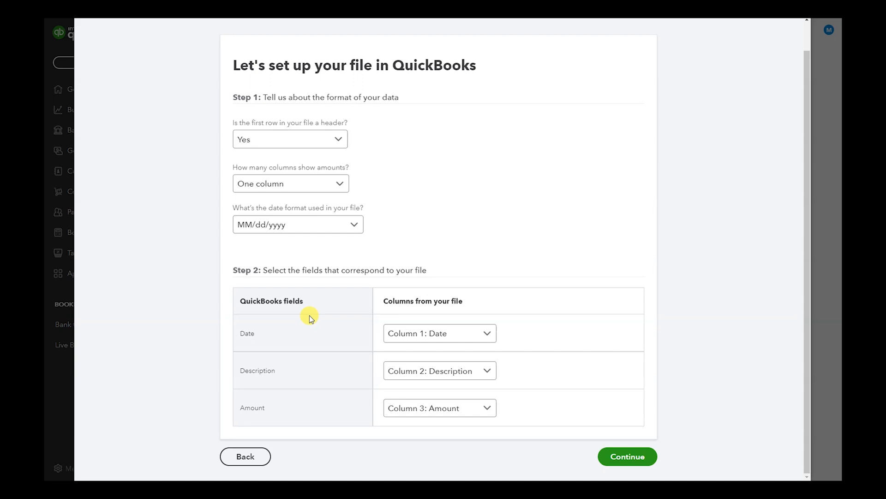
{"action": "mouse_move", "coordinate": [291, 331]}
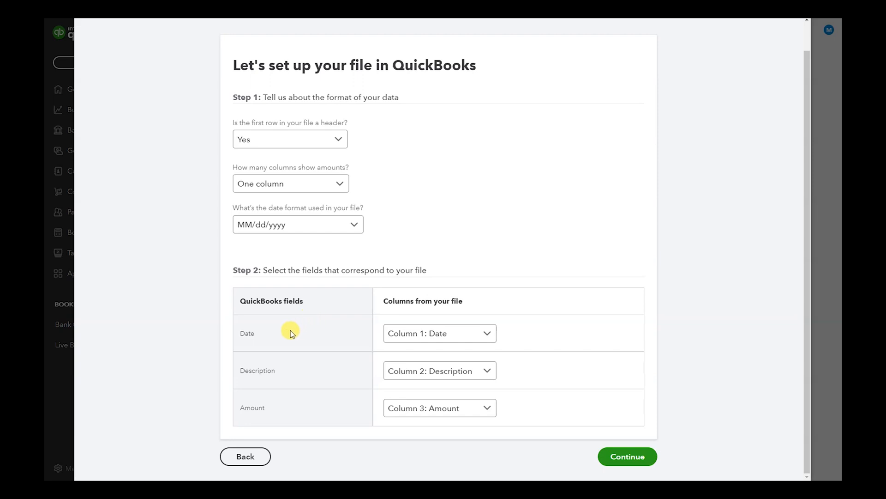
{"action": "mouse_move", "coordinate": [319, 357]}
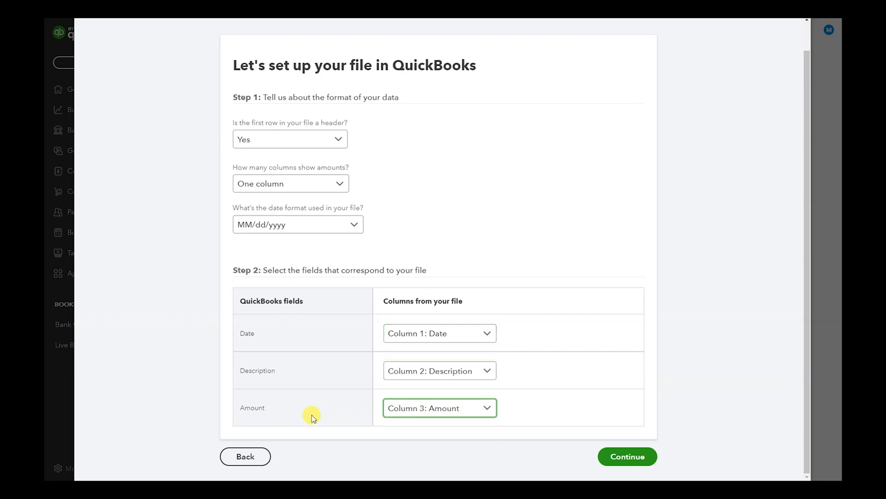
{"action": "mouse_move", "coordinate": [349, 331]}
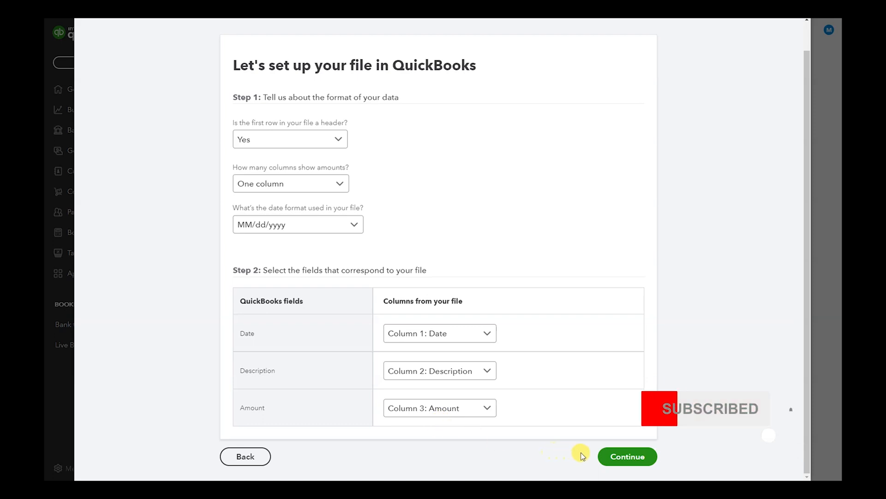
{"action": "left_click", "coordinate": [627, 456]}
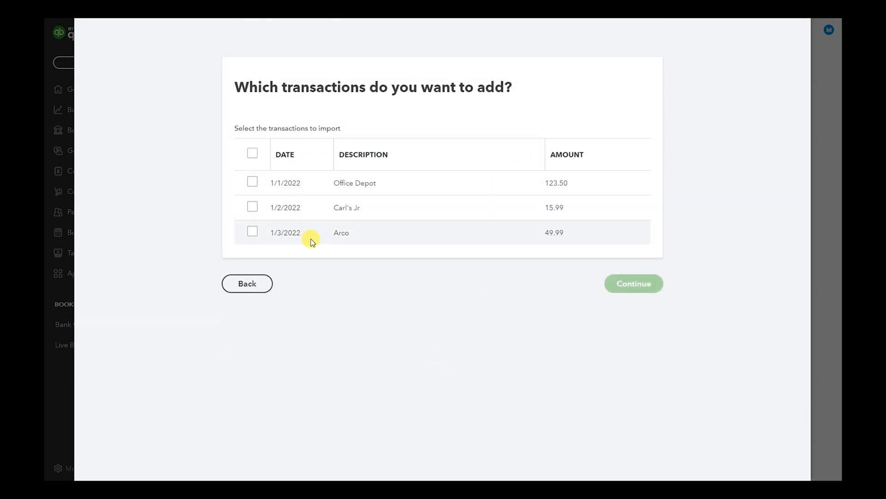
{"action": "mouse_move", "coordinate": [424, 244]}
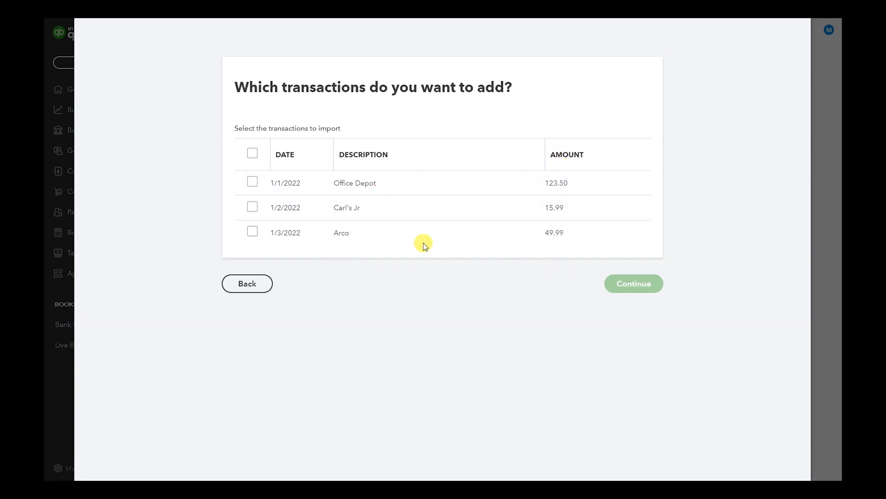
{"action": "mouse_move", "coordinate": [432, 285]}
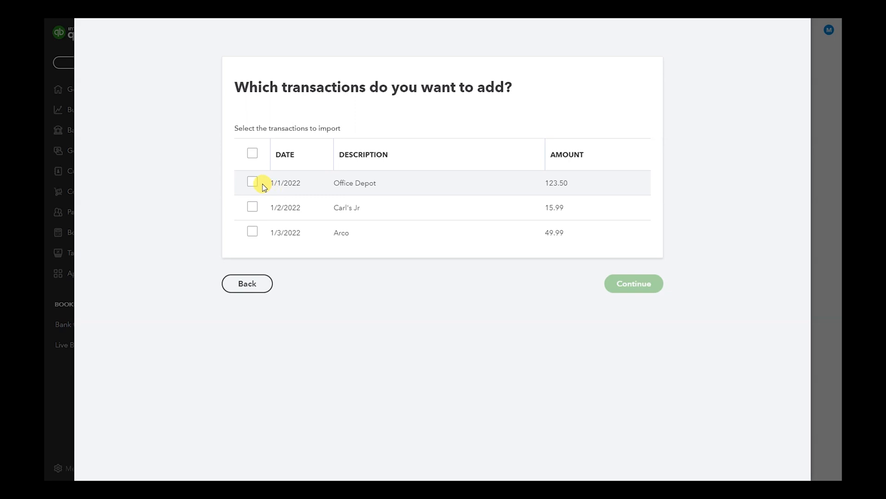
Tick the Office Depot, Carl's Jr and Arco transactions and confirm importing all three.
{"action": "left_click", "coordinate": [252, 182]}
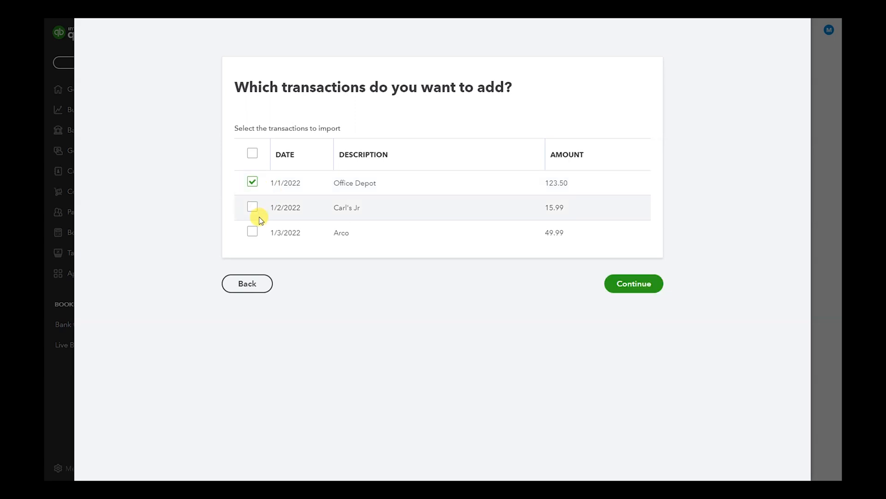
{"action": "left_click", "coordinate": [252, 232]}
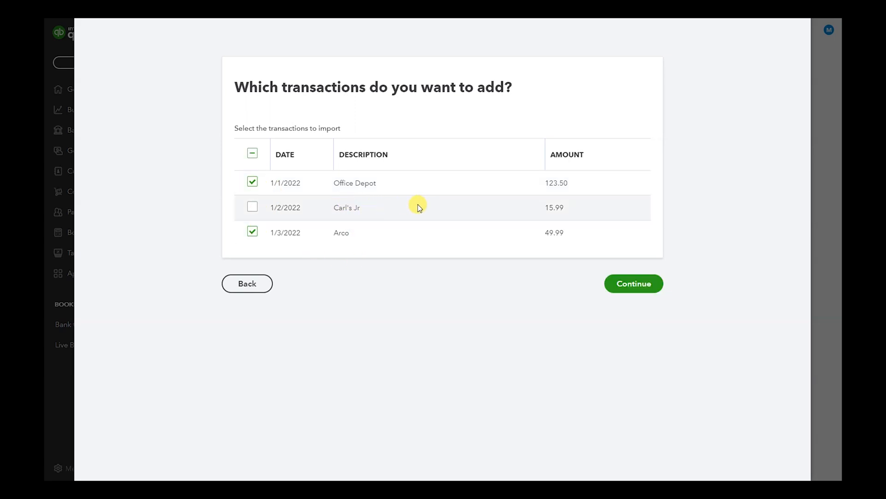
{"action": "mouse_move", "coordinate": [252, 183]}
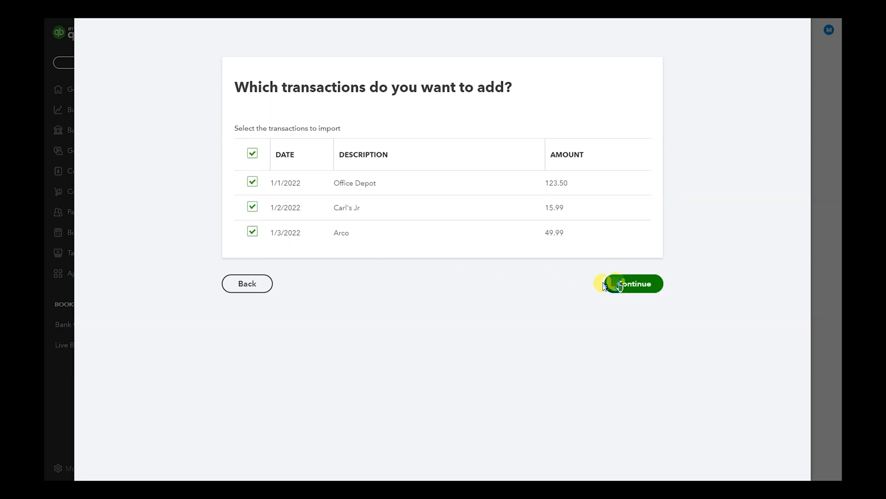
{"action": "left_click", "coordinate": [634, 284]}
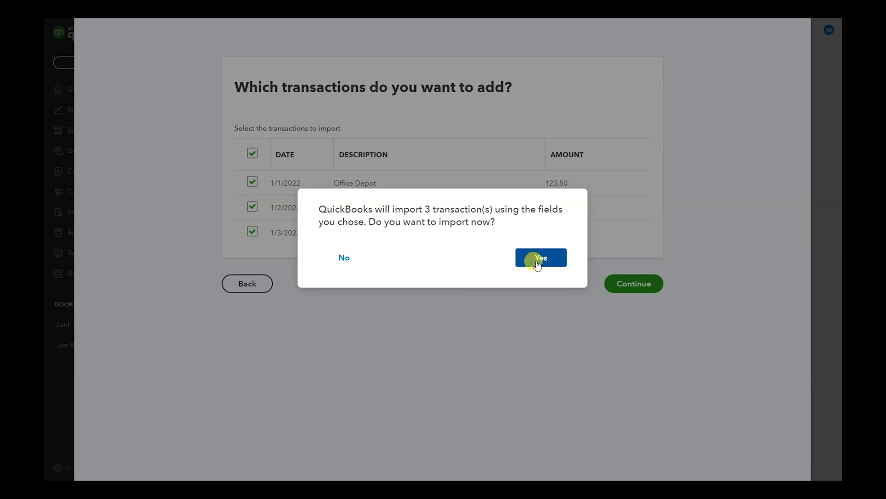
{"action": "left_click", "coordinate": [540, 258]}
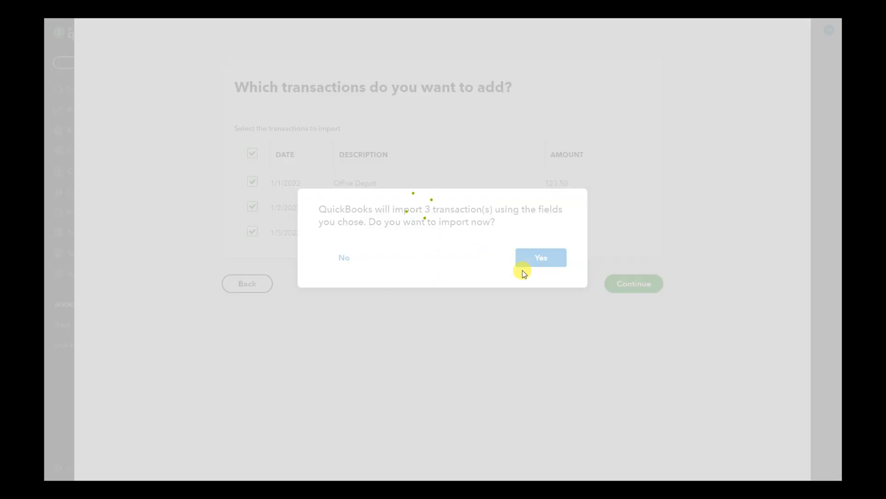
{"action": "left_click", "coordinate": [540, 257]}
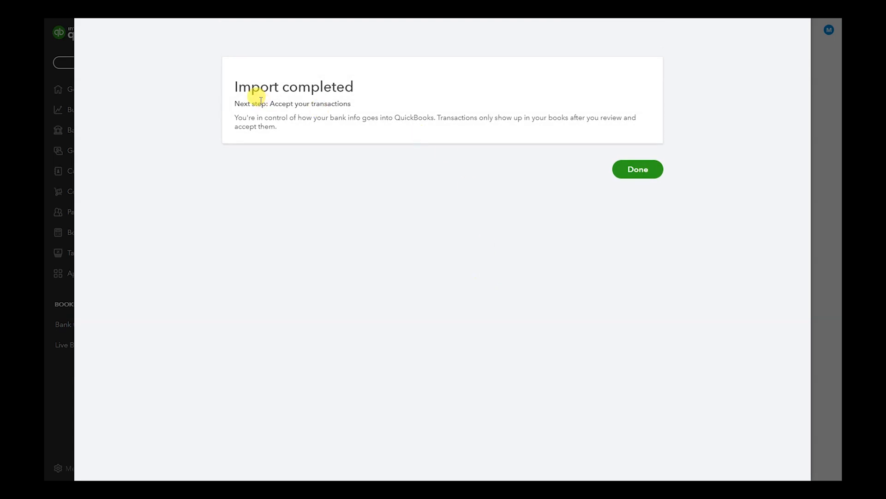
Finish with Done to list the three imported Chase transactions for review.
{"action": "left_click", "coordinate": [637, 169]}
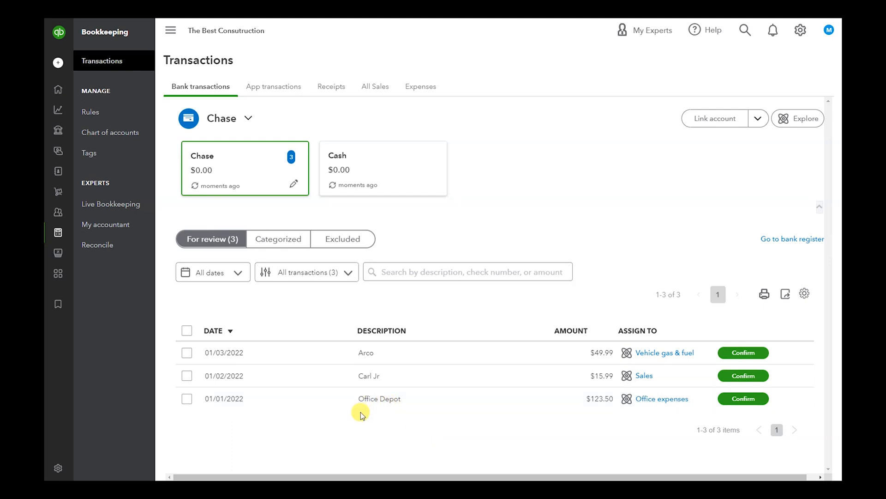
{"action": "mouse_move", "coordinate": [369, 420]}
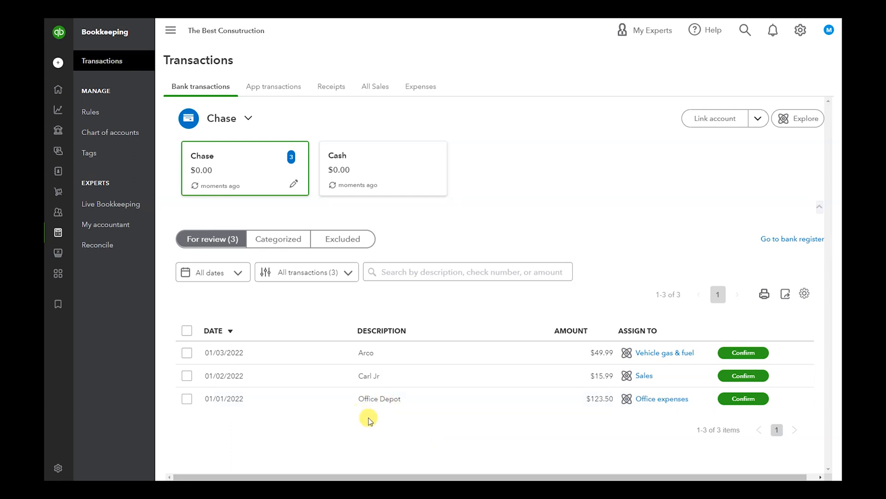